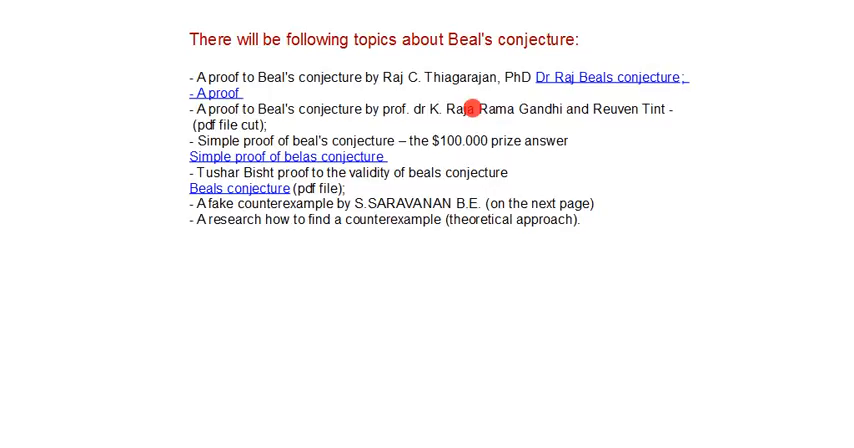
mouse_move(660, 108)
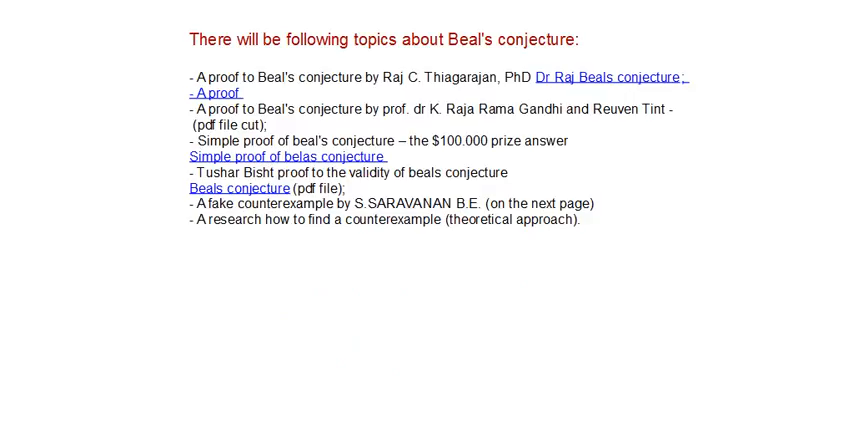
Step: Load the 'Simple Proof of Beal's Conjecture' thread from the topics list
left_click(284, 156)
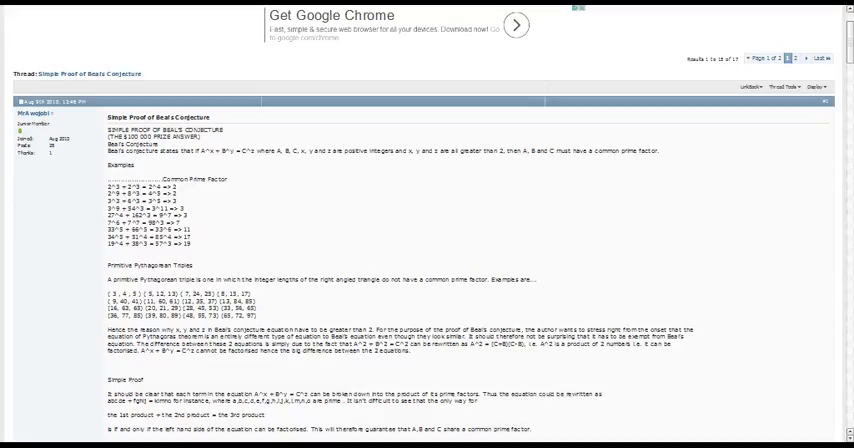
double_click(140, 188)
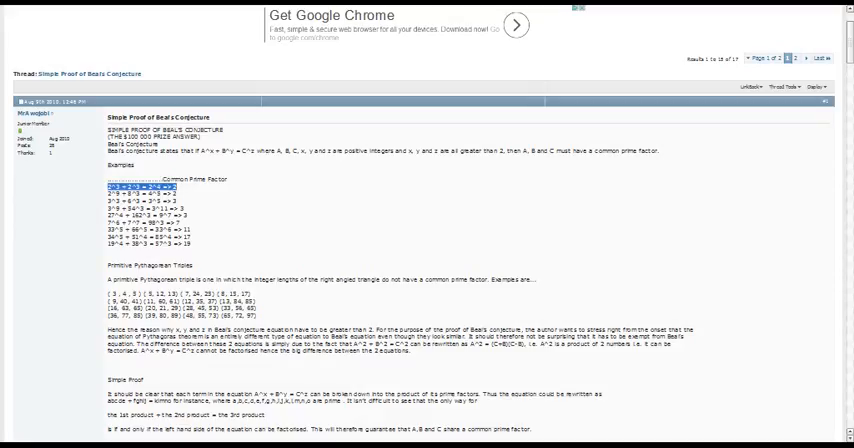